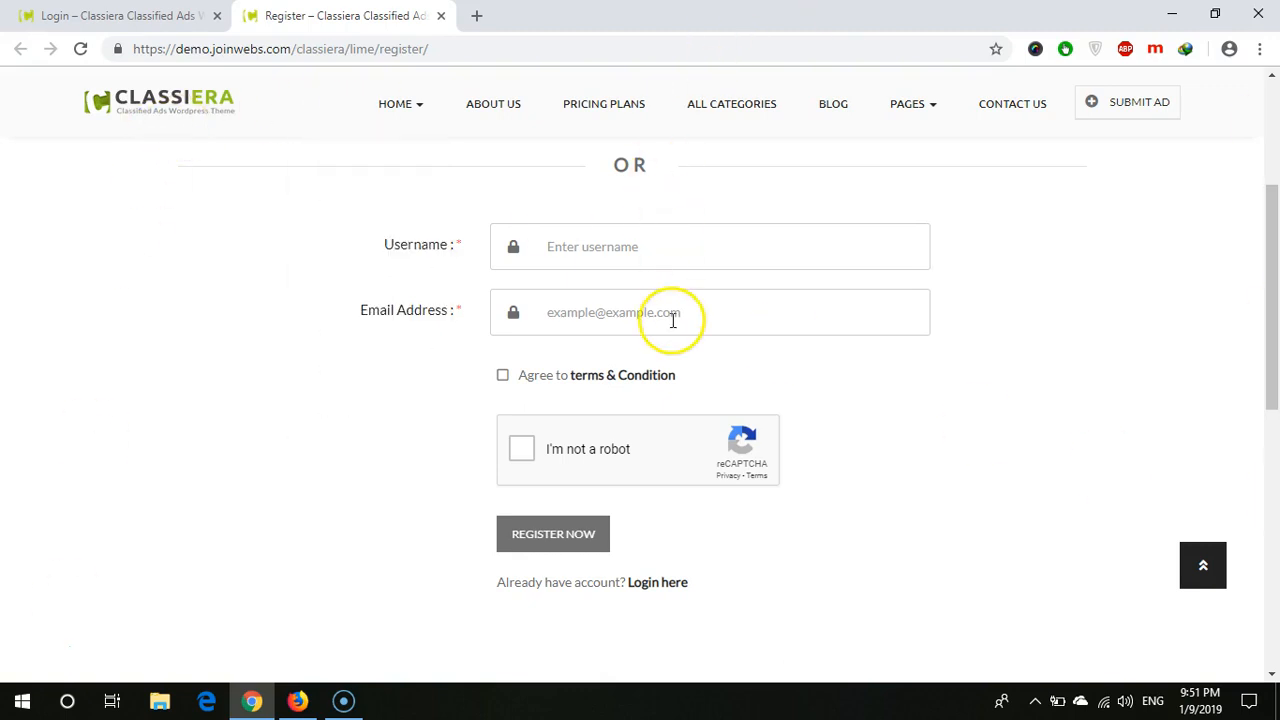
mouse_move(407, 402)
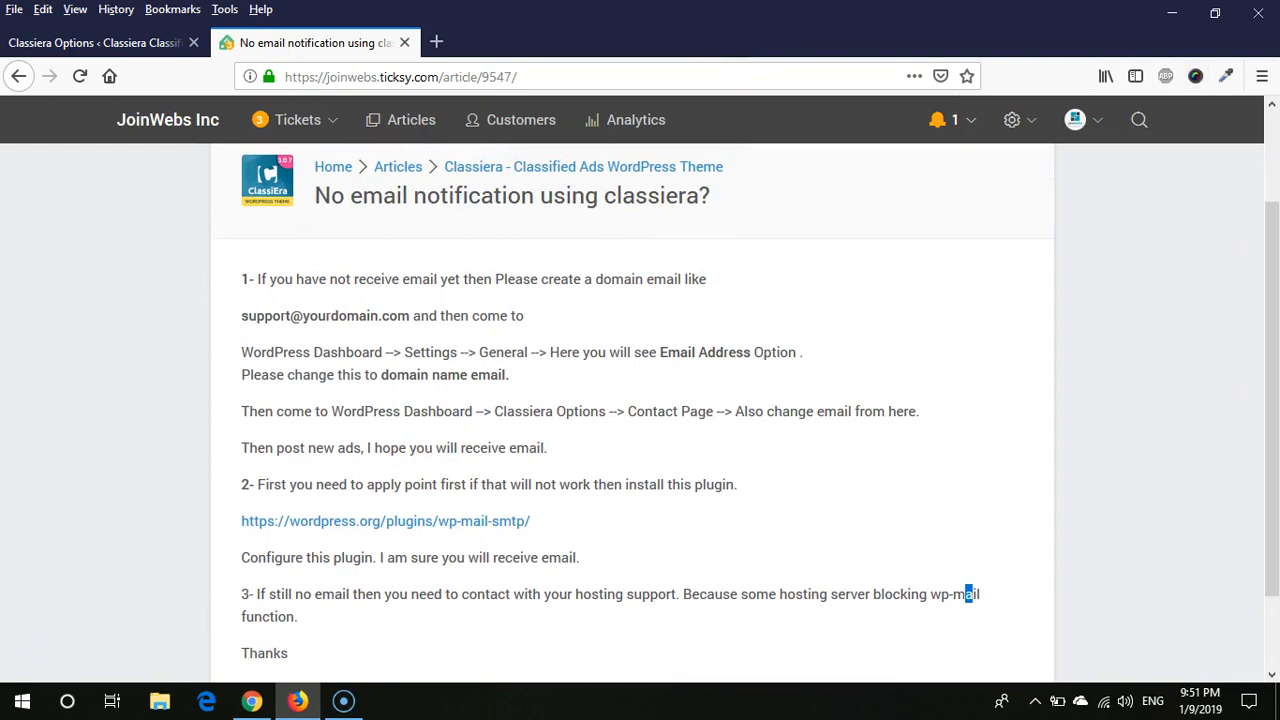
mouse_move(250, 320)
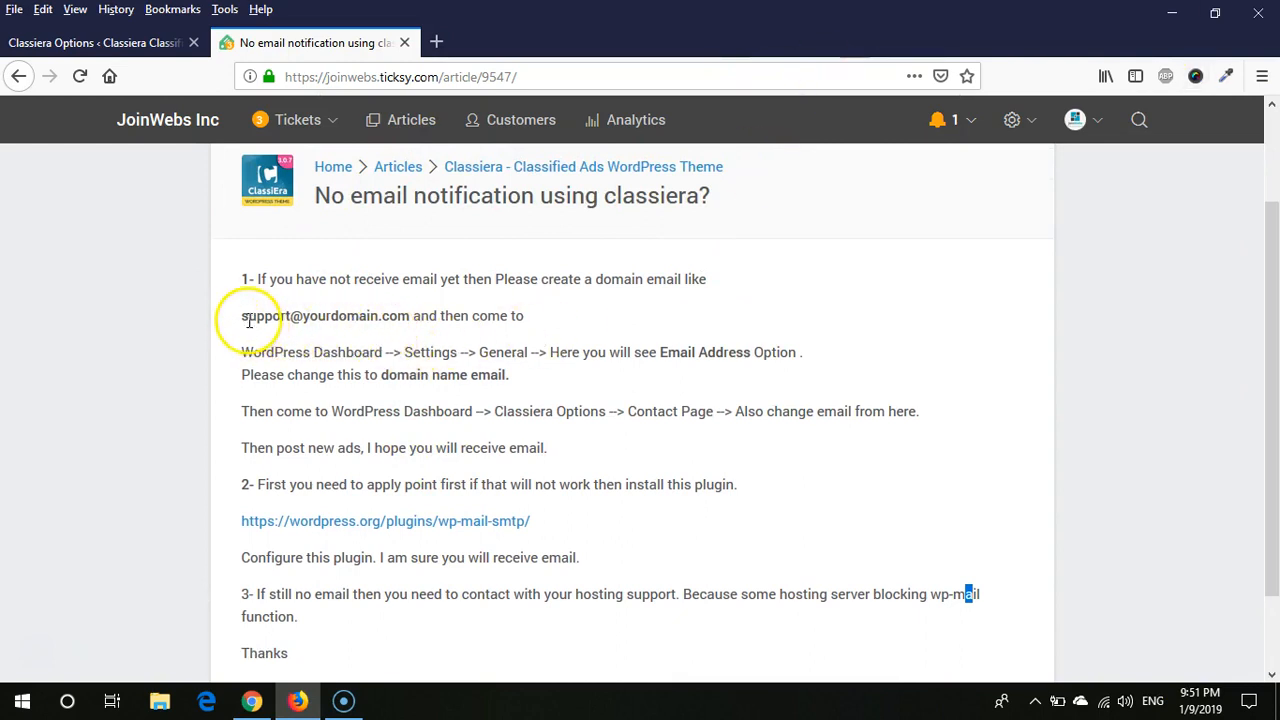
Find the Email Verification on Register setting on the Classiera Options page.
drag(248, 315, 340, 315)
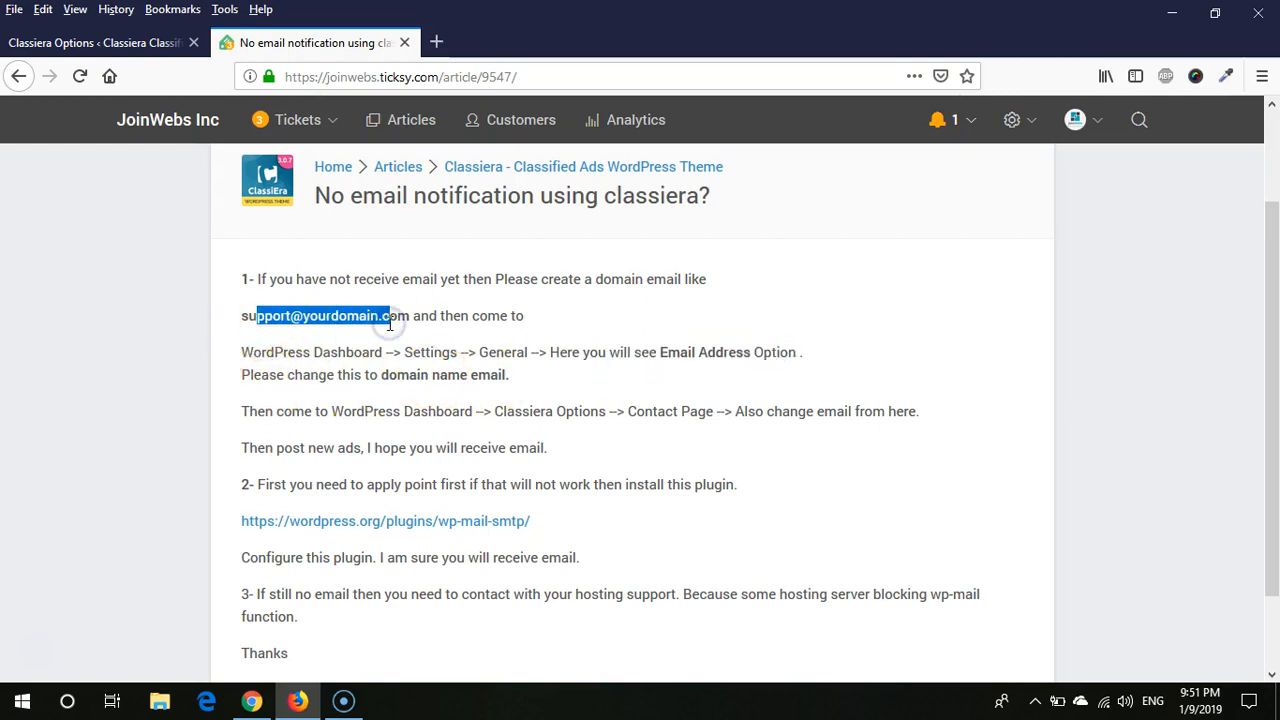
mouse_move(517, 470)
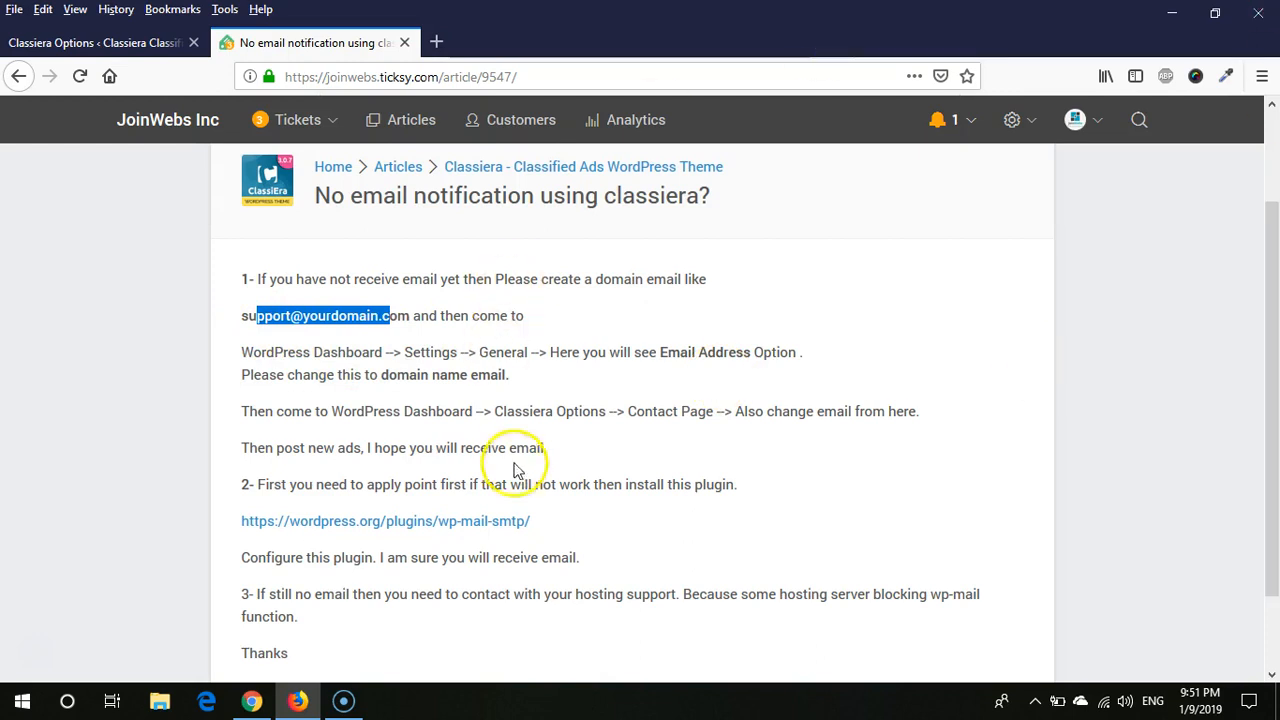
scroll(down, 3)
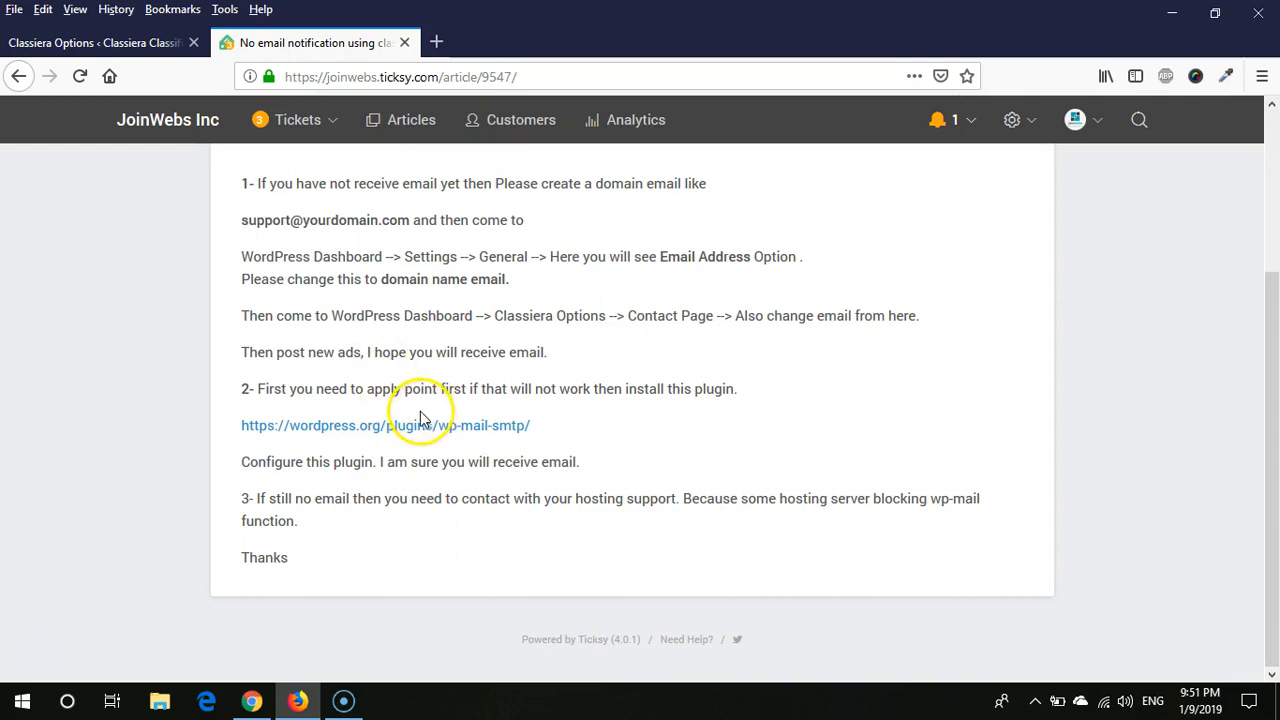
mouse_move(516, 432)
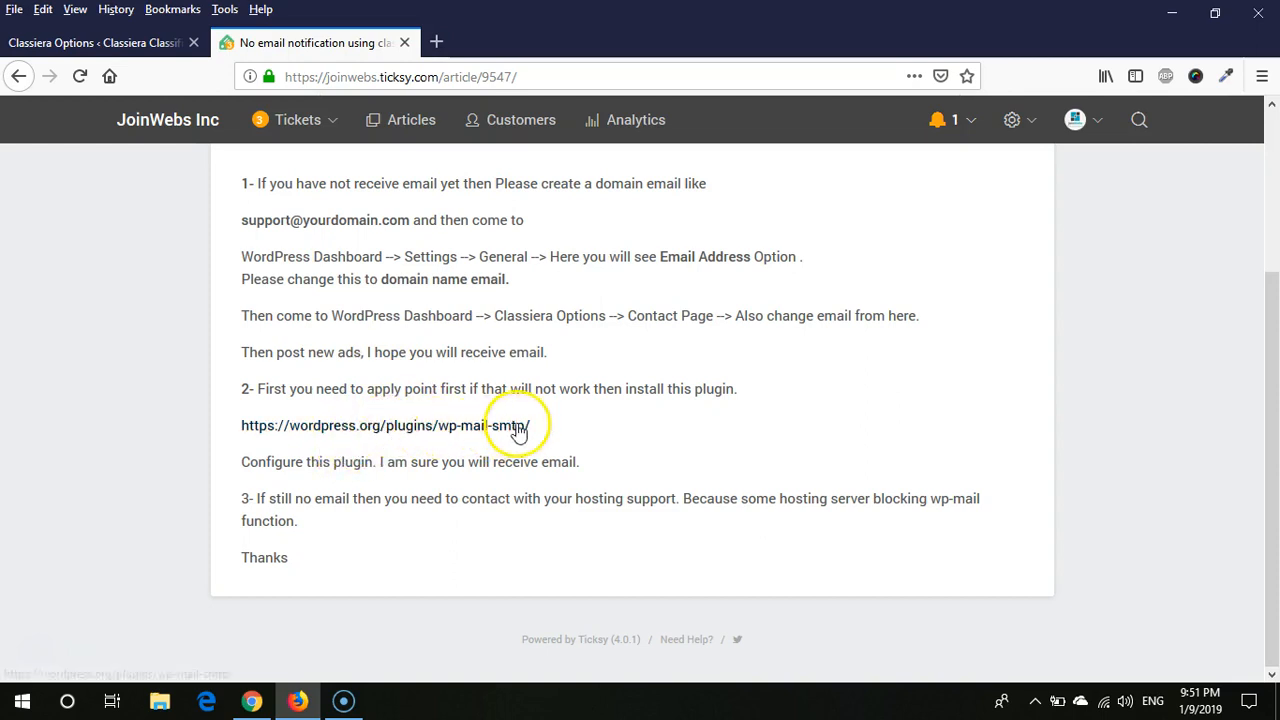
mouse_move(660, 415)
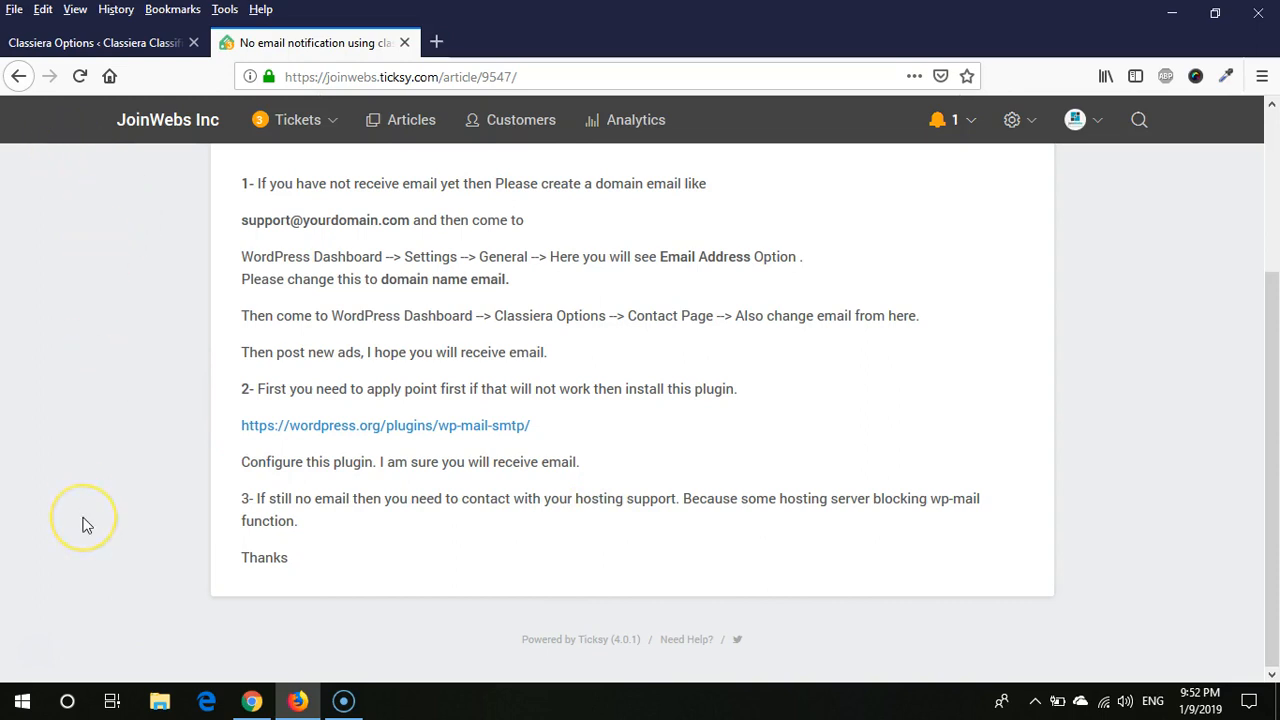
mouse_move(87, 524)
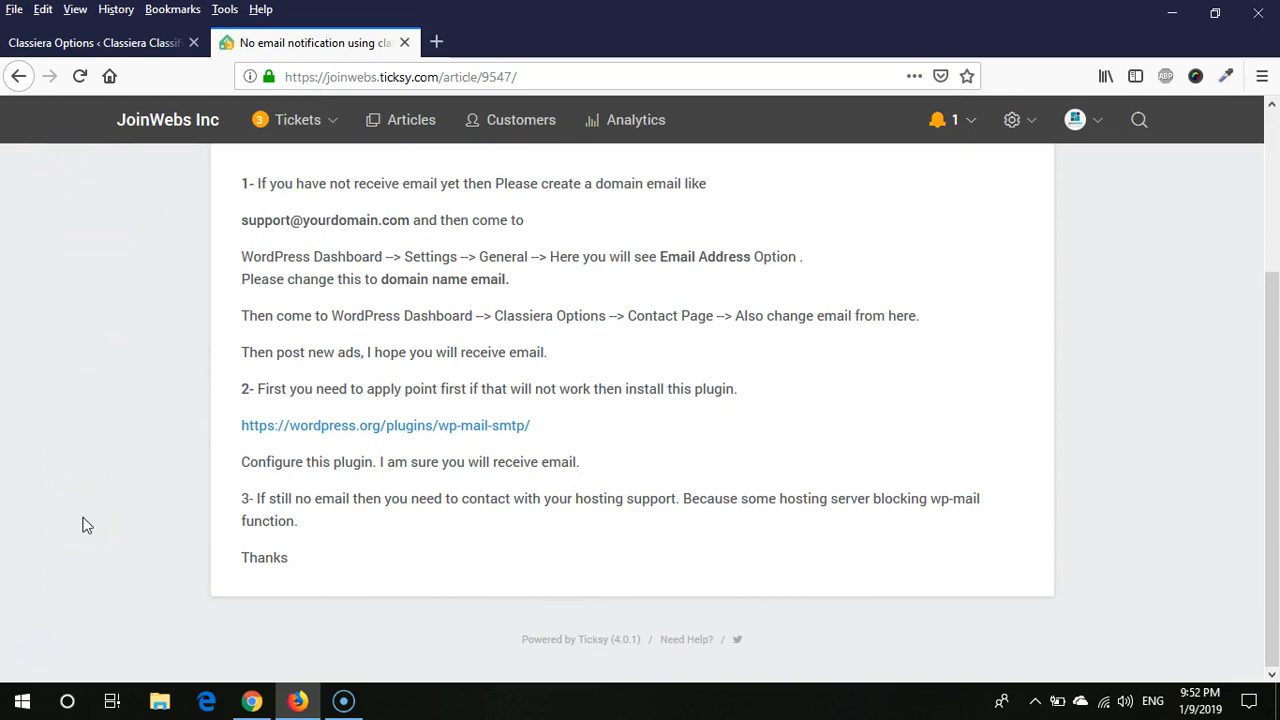
mouse_move(107, 58)
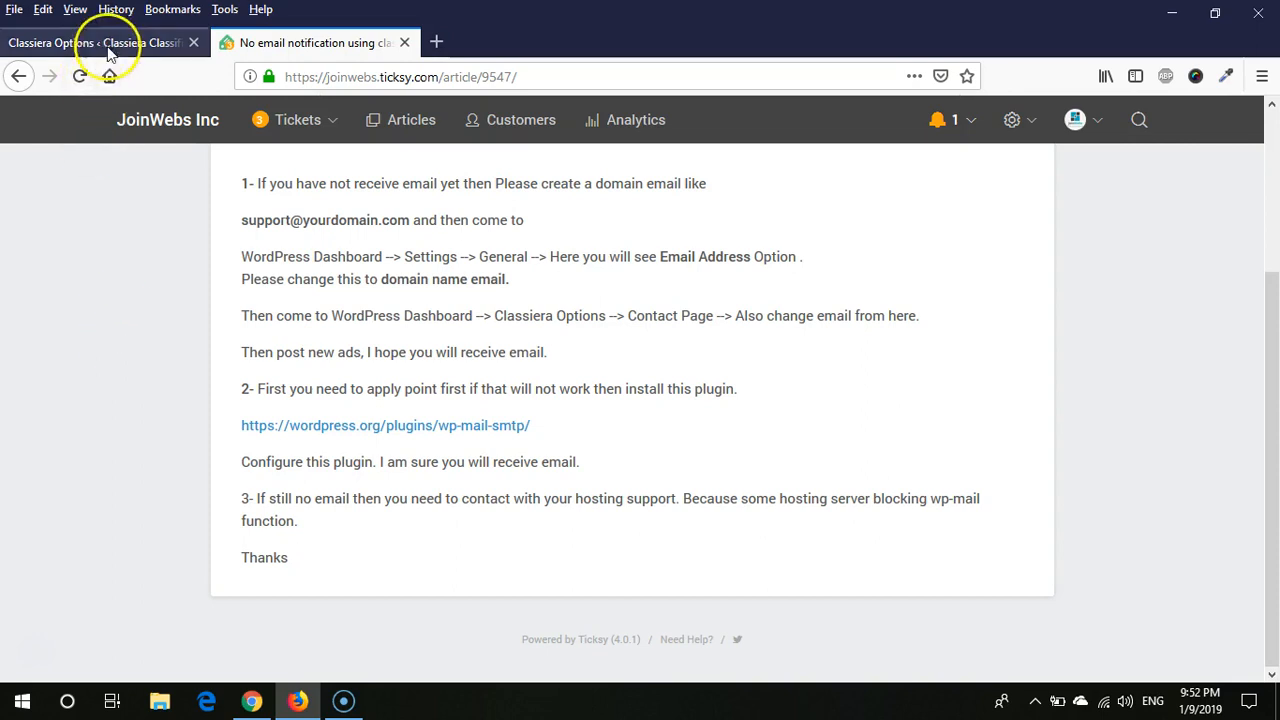
click(90, 42)
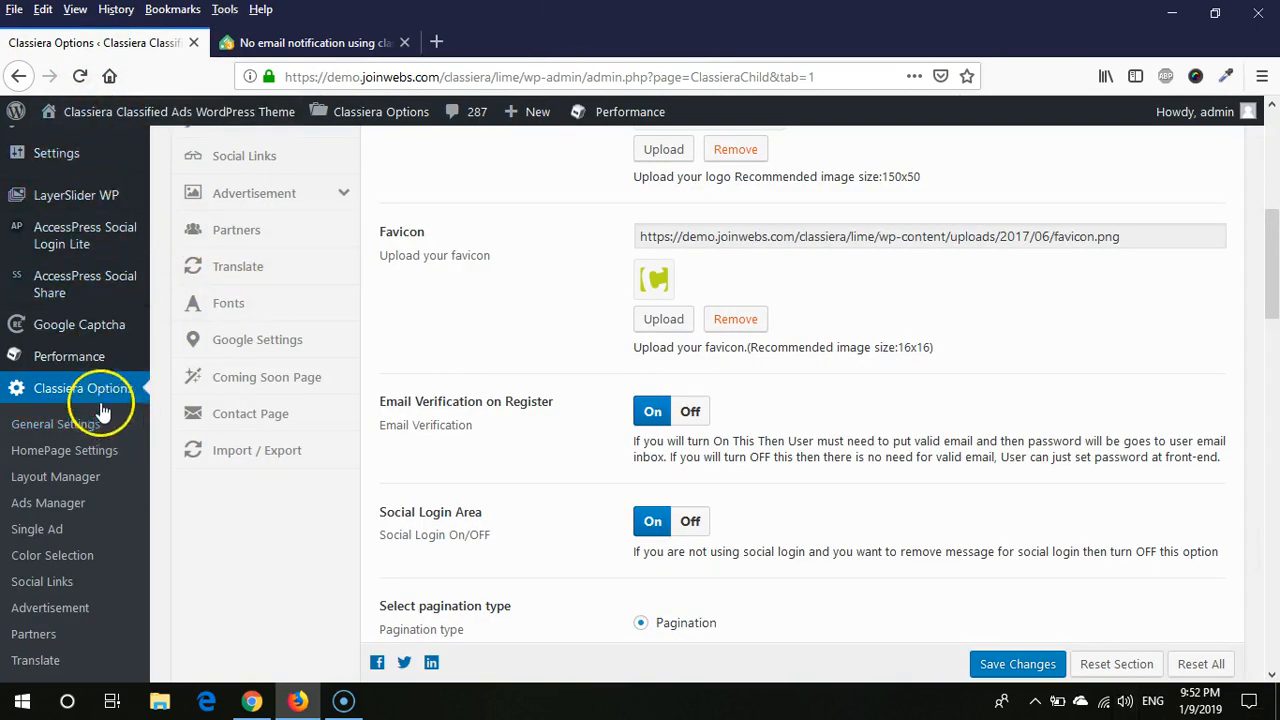
mouse_move(488, 418)
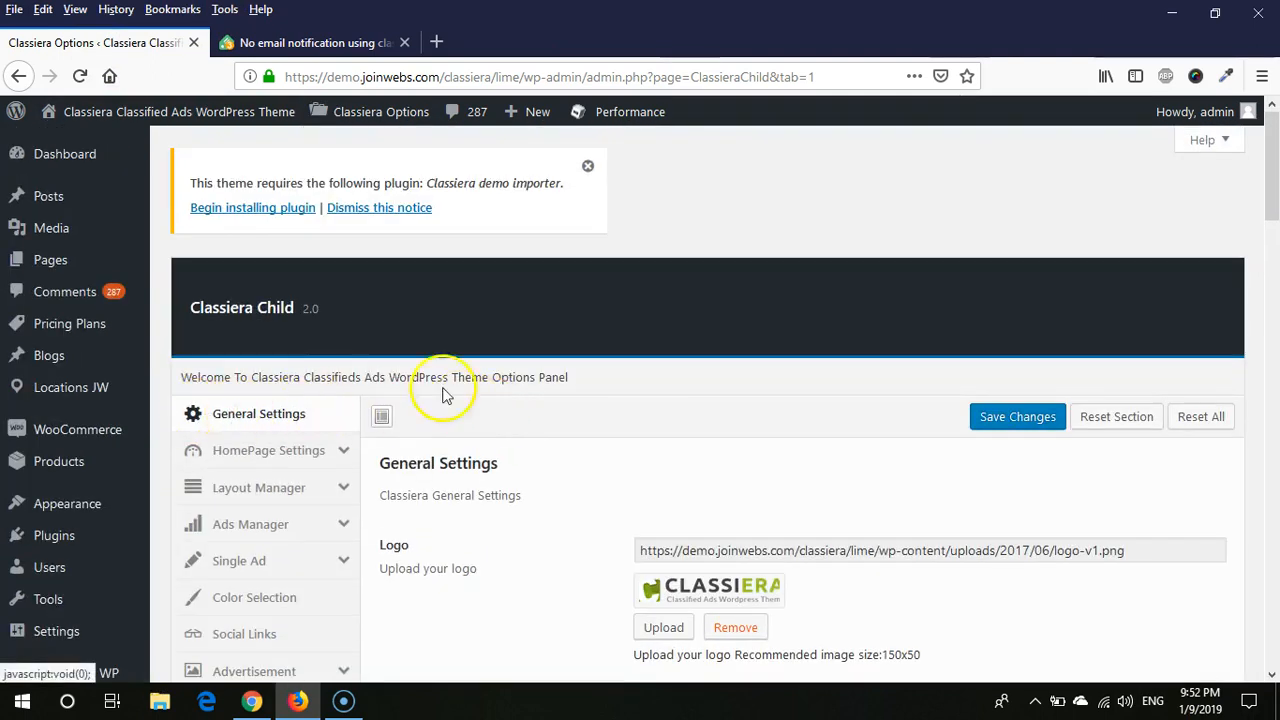
scroll(down, 3)
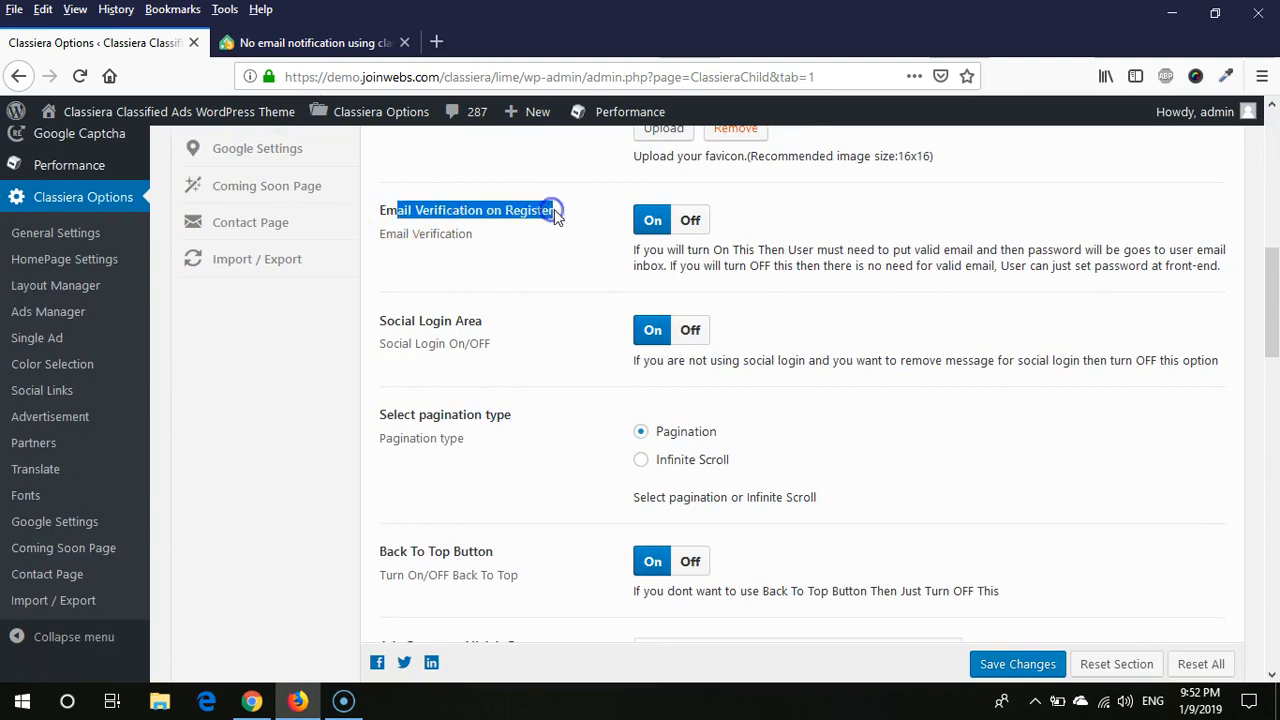
click(564, 218)
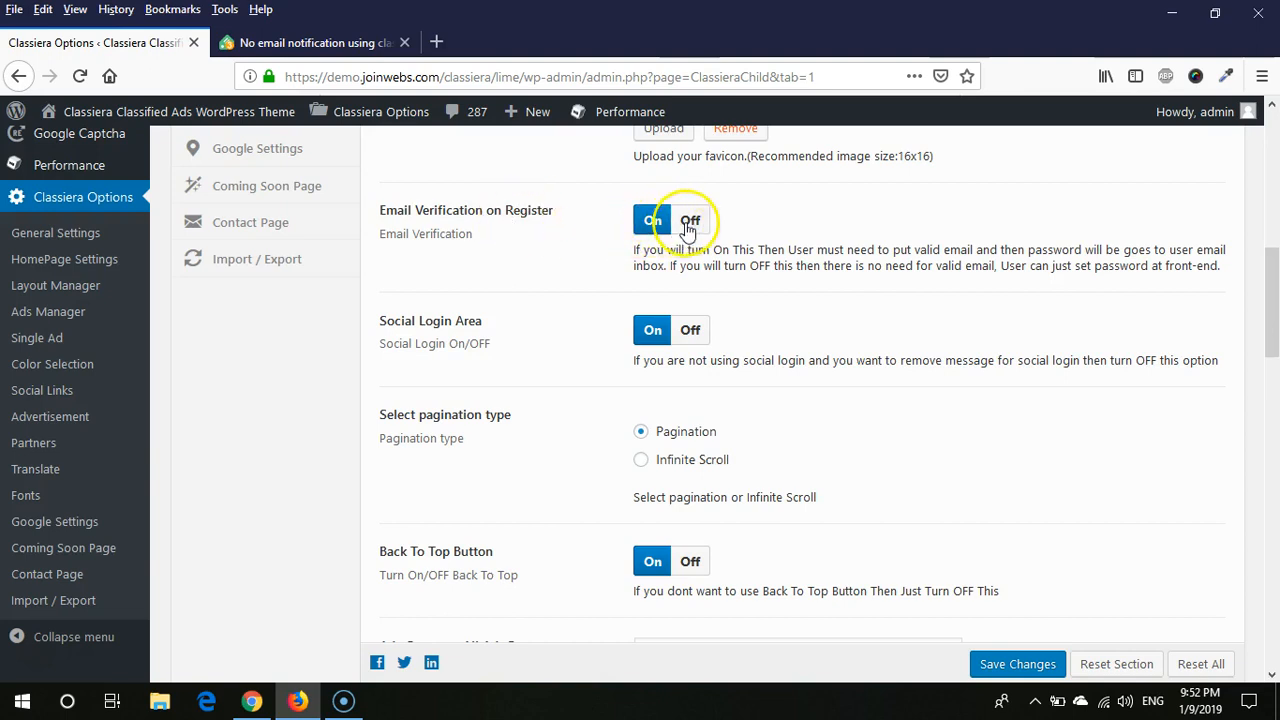
Set Email Verification on Register to Off and save the theme settings.
click(690, 219)
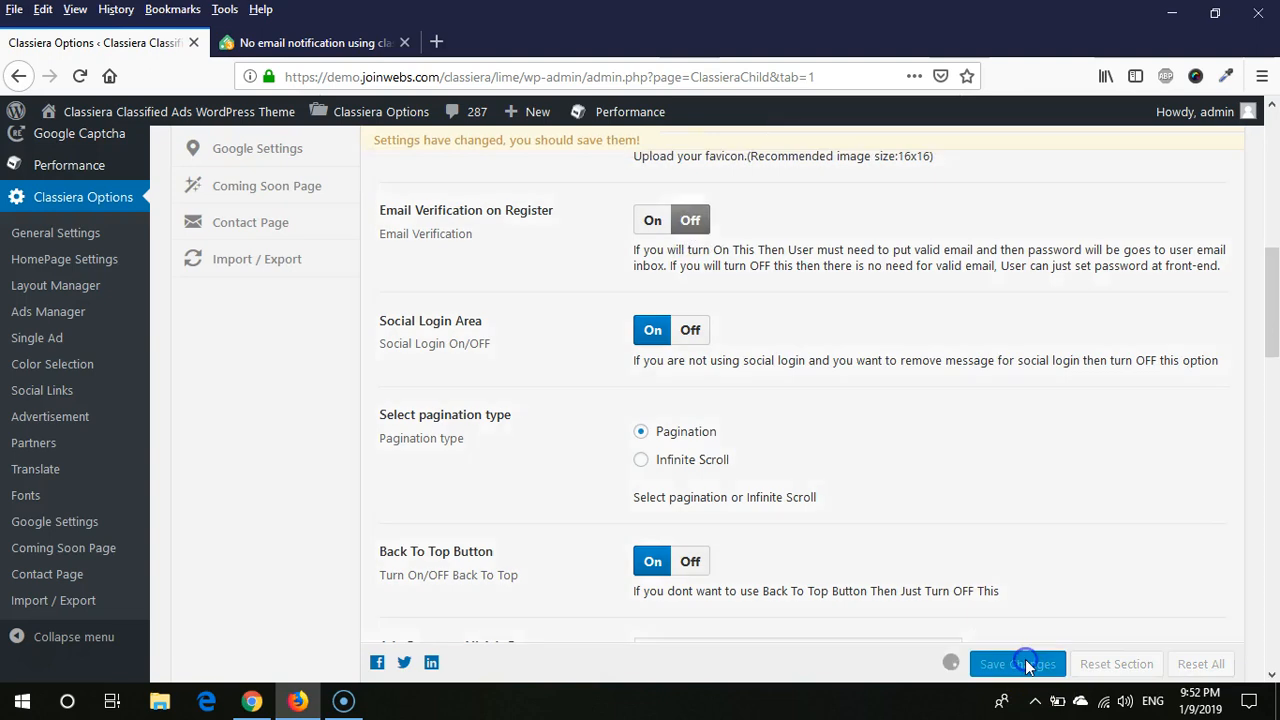
click(1018, 663)
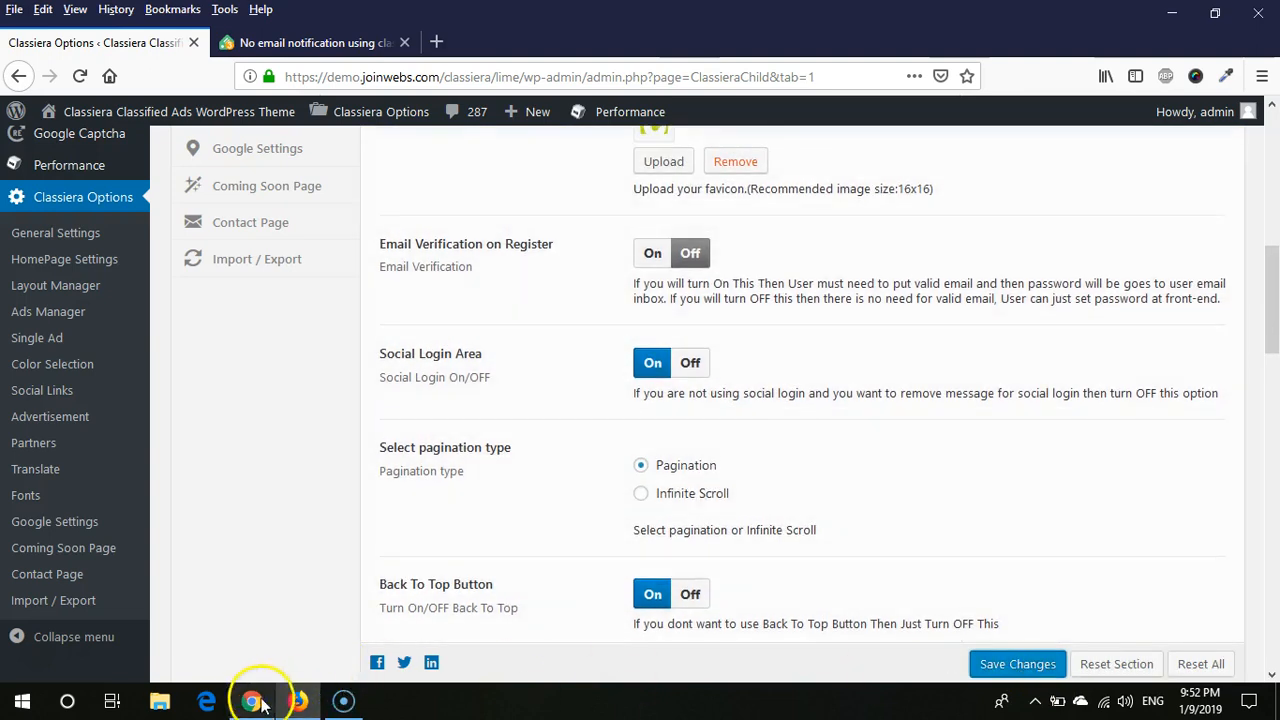
click(252, 697)
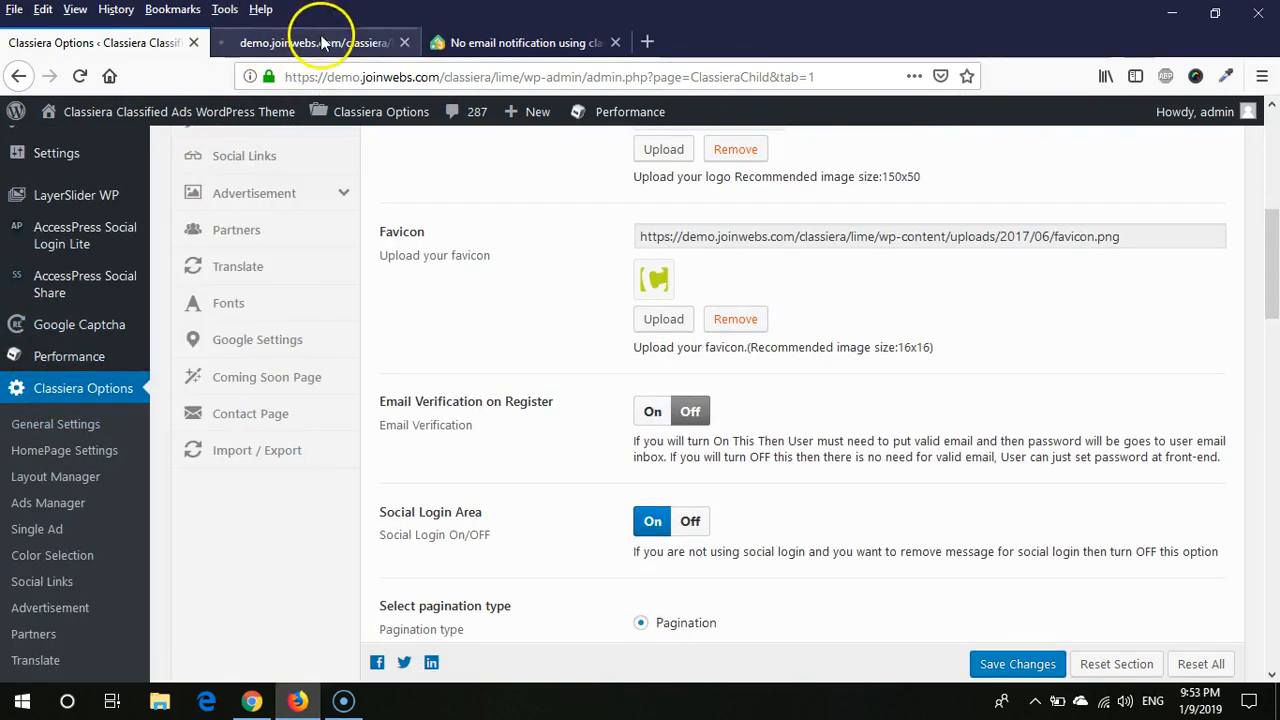
Empty all caches from the W3 Total Cache dashboard.
click(320, 42)
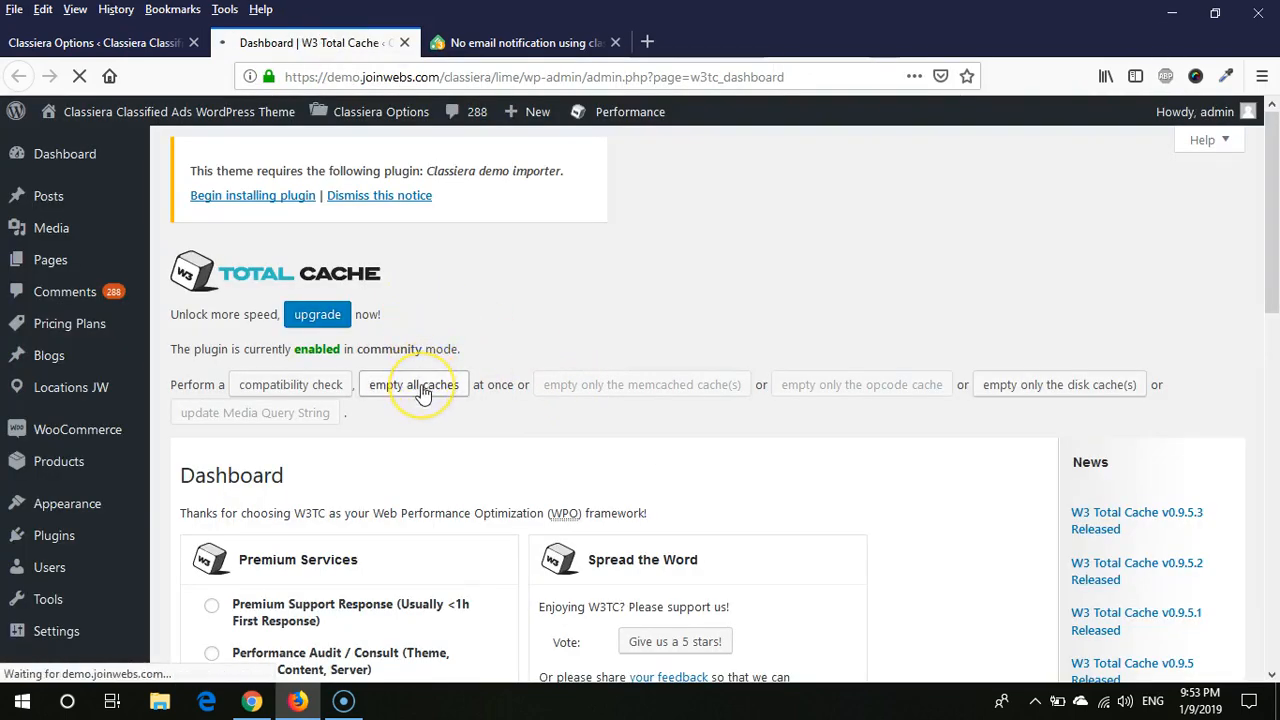
click(413, 384)
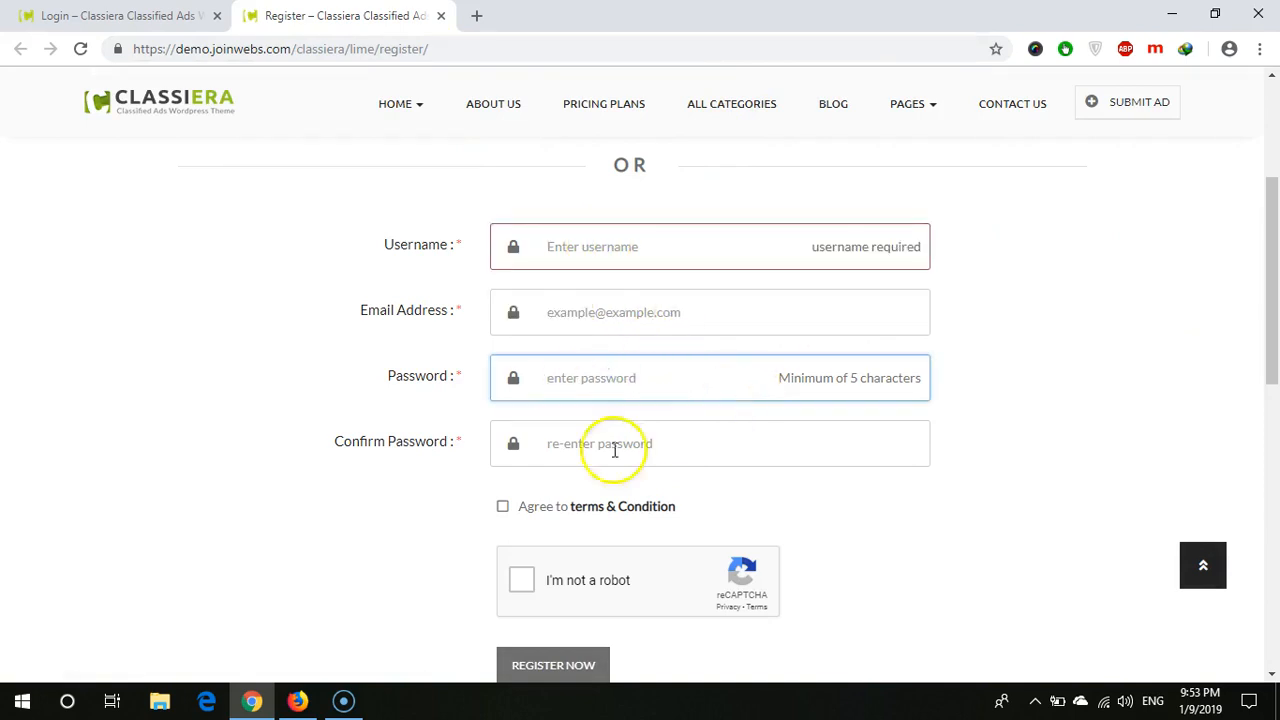
Scroll the refreshed register page to the Password and Confirm Password fields.
scroll(down, 3)
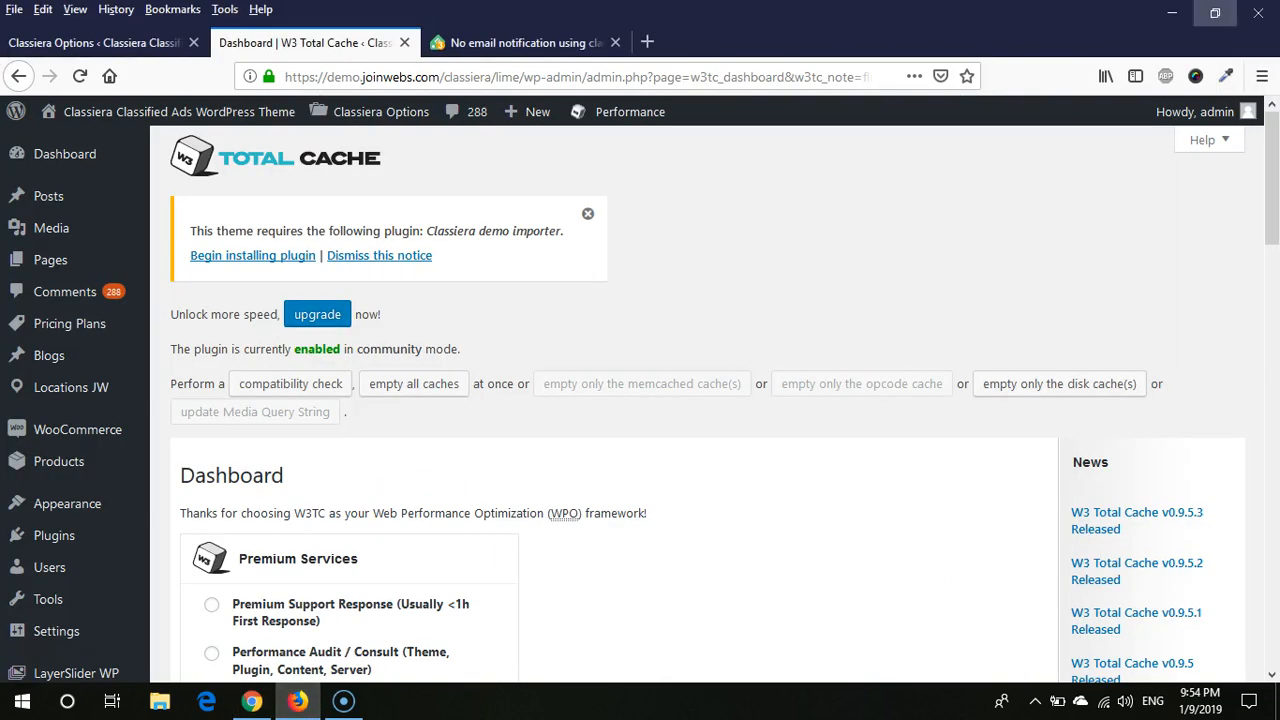
Return to Classiera Options and check Email Verification on Register is still Off.
click(90, 43)
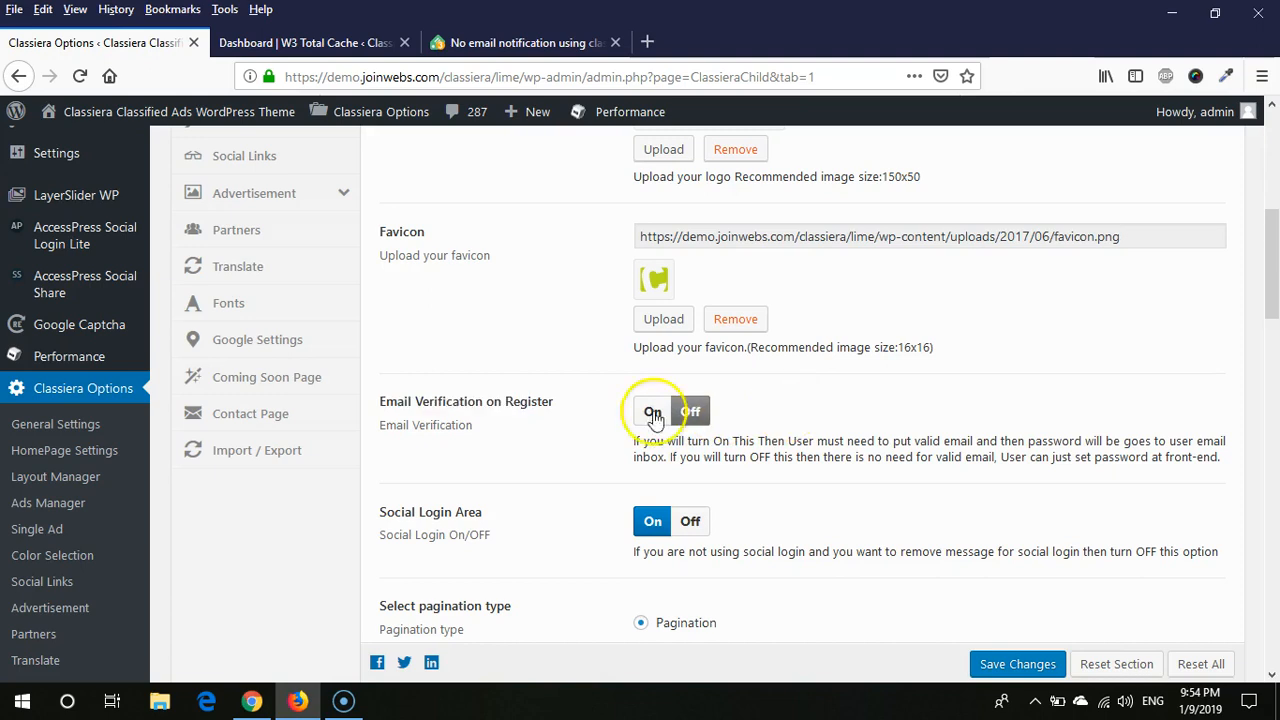
click(691, 411)
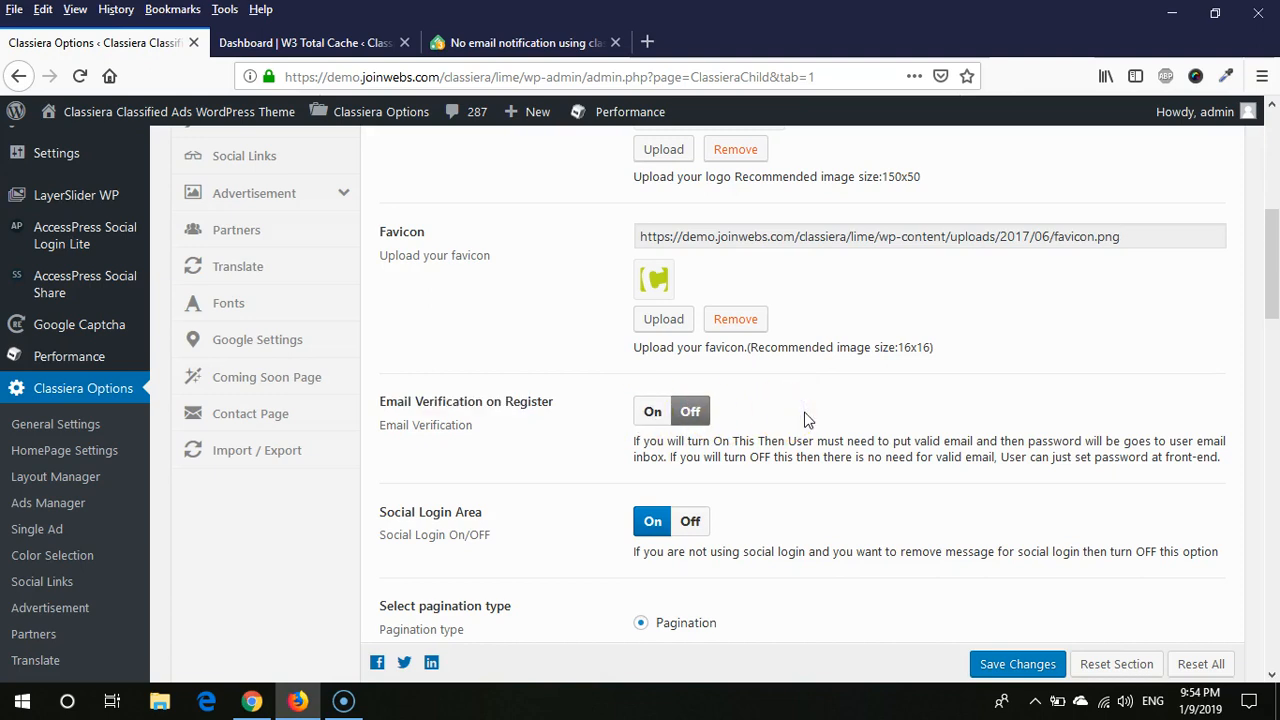